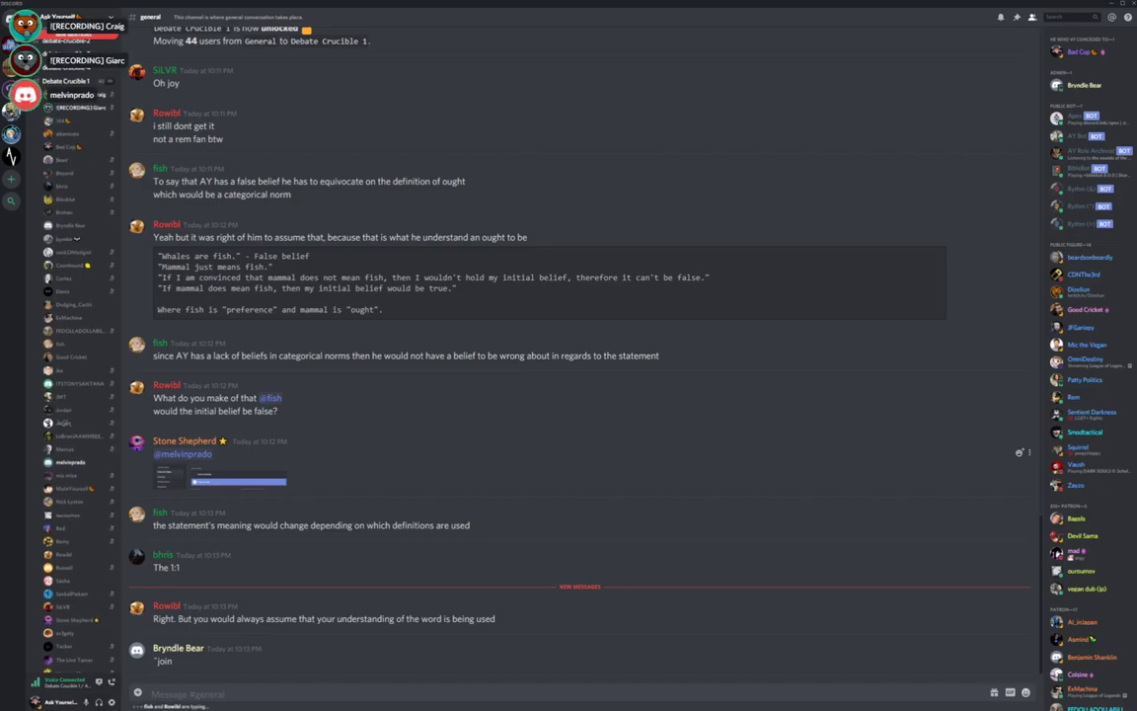
pyautogui.scroll(-3)
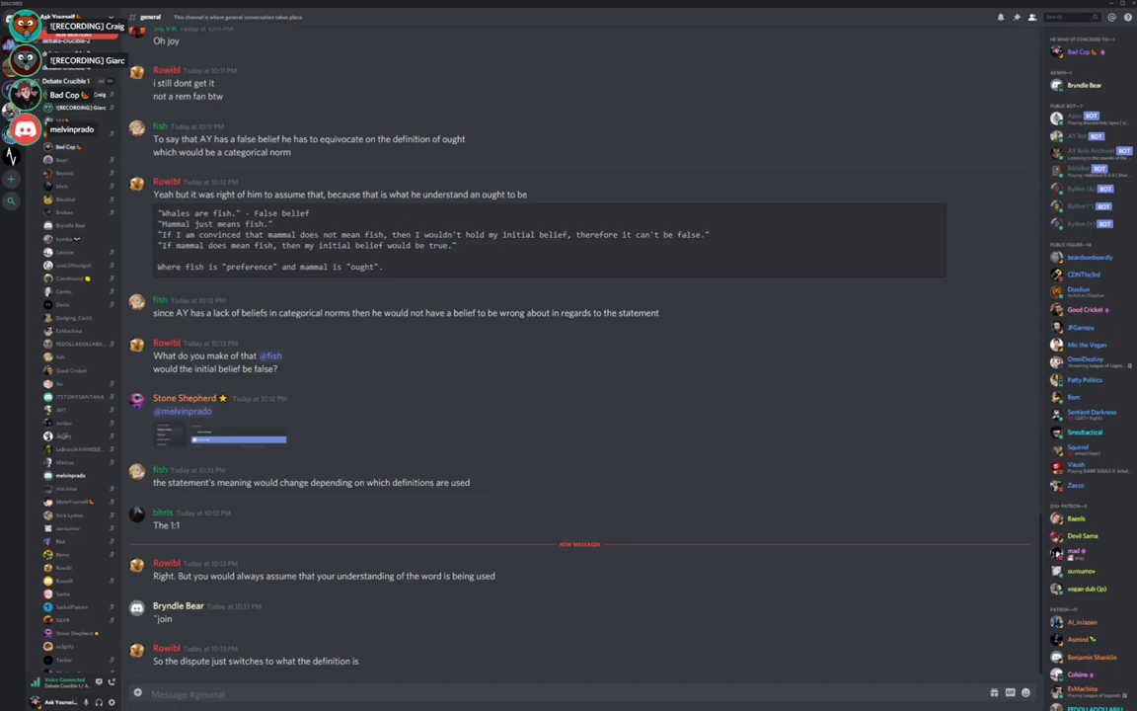
pyautogui.scroll(-3)
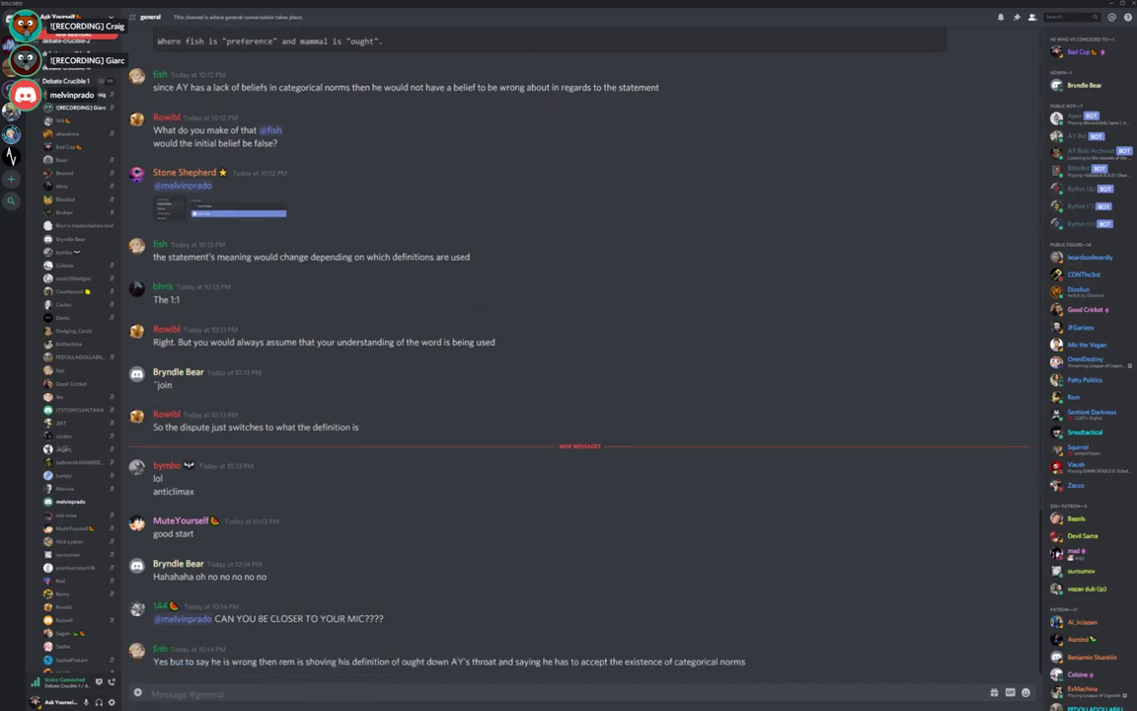
pyautogui.scroll(-3)
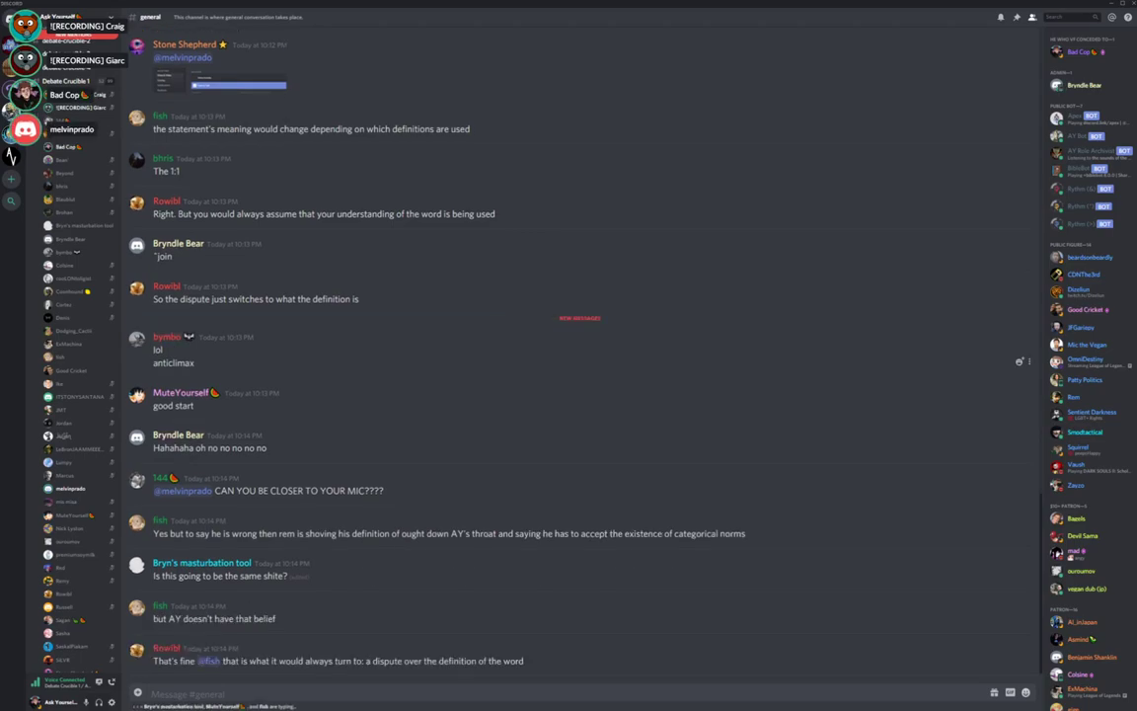
pyautogui.scroll(-3)
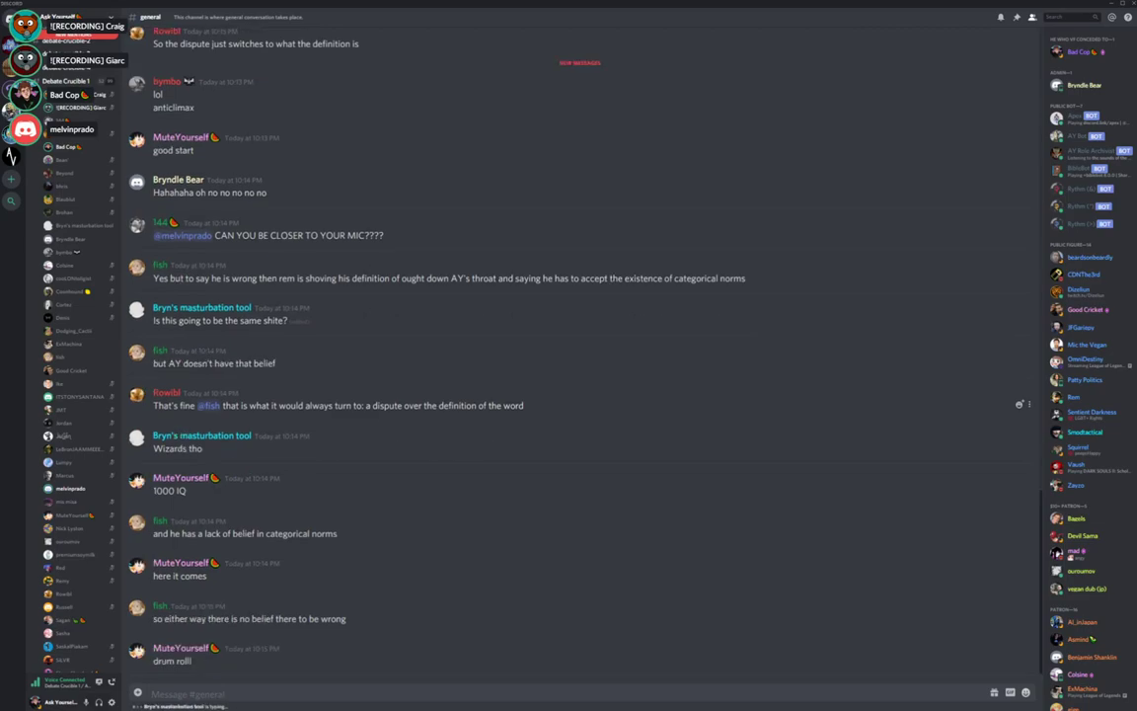
pyautogui.scroll(-3)
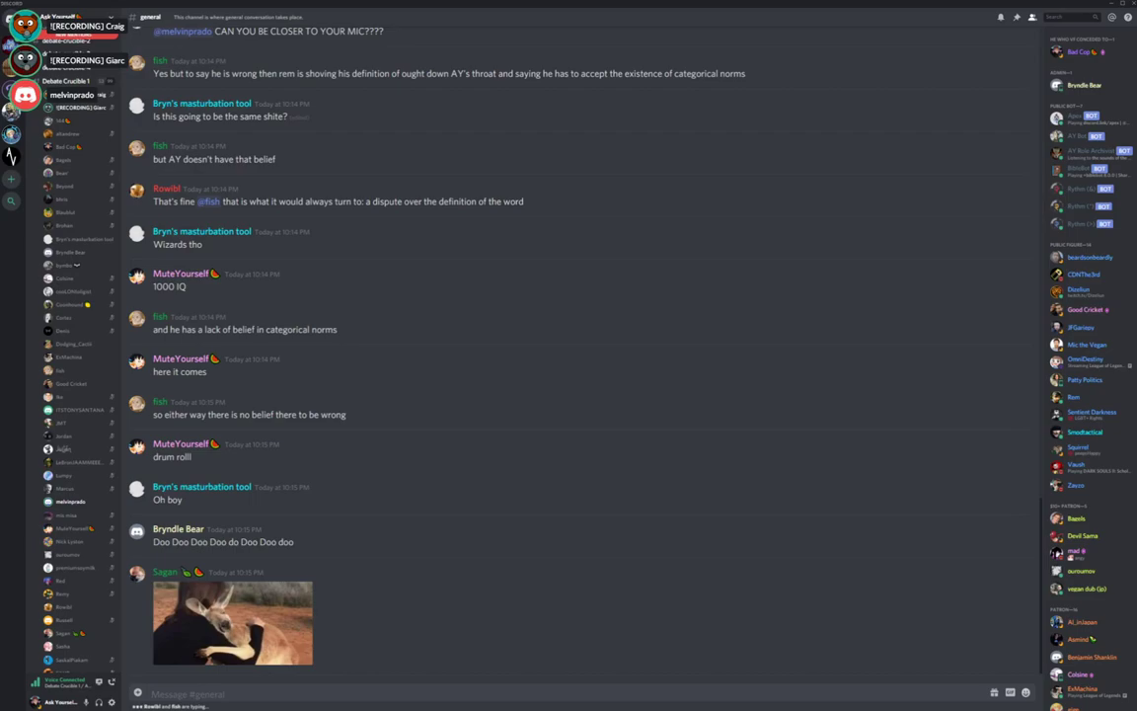
pyautogui.scroll(-3)
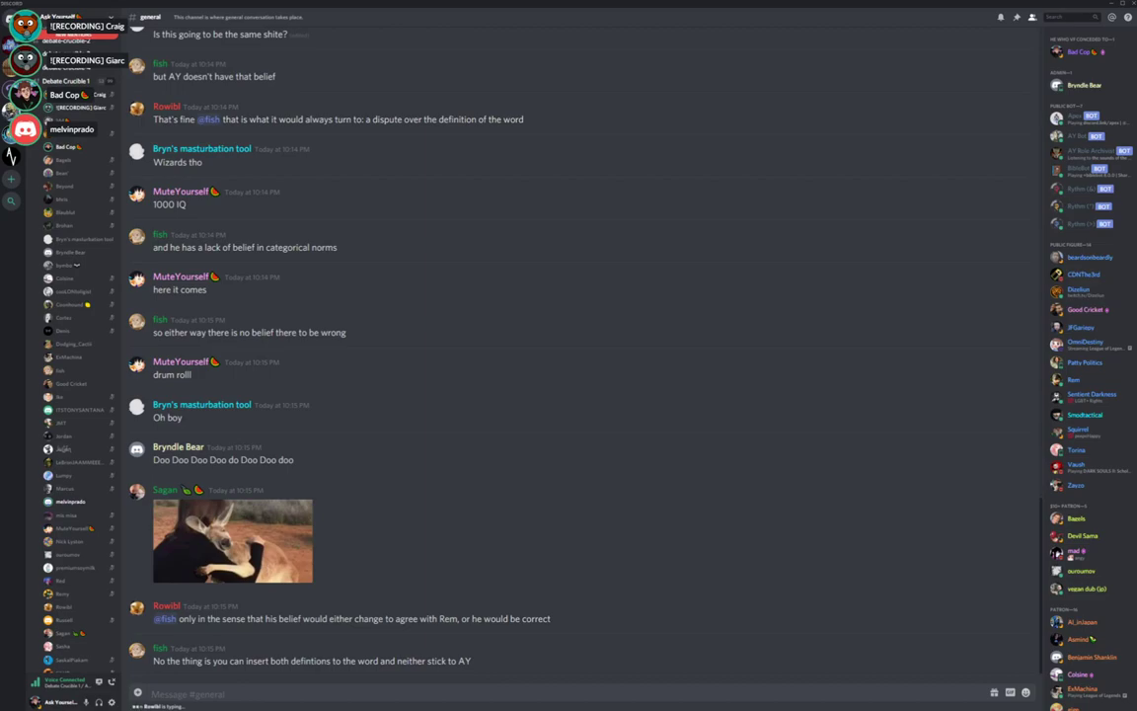
pyautogui.scroll(-3)
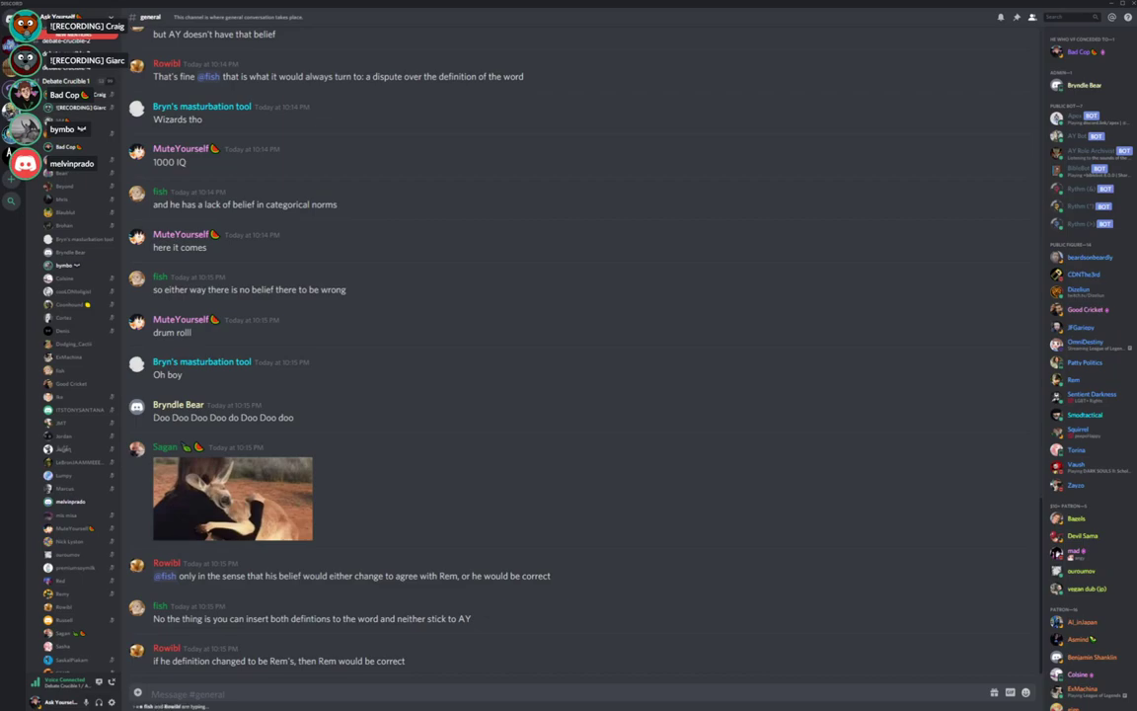
pyautogui.scroll(-3)
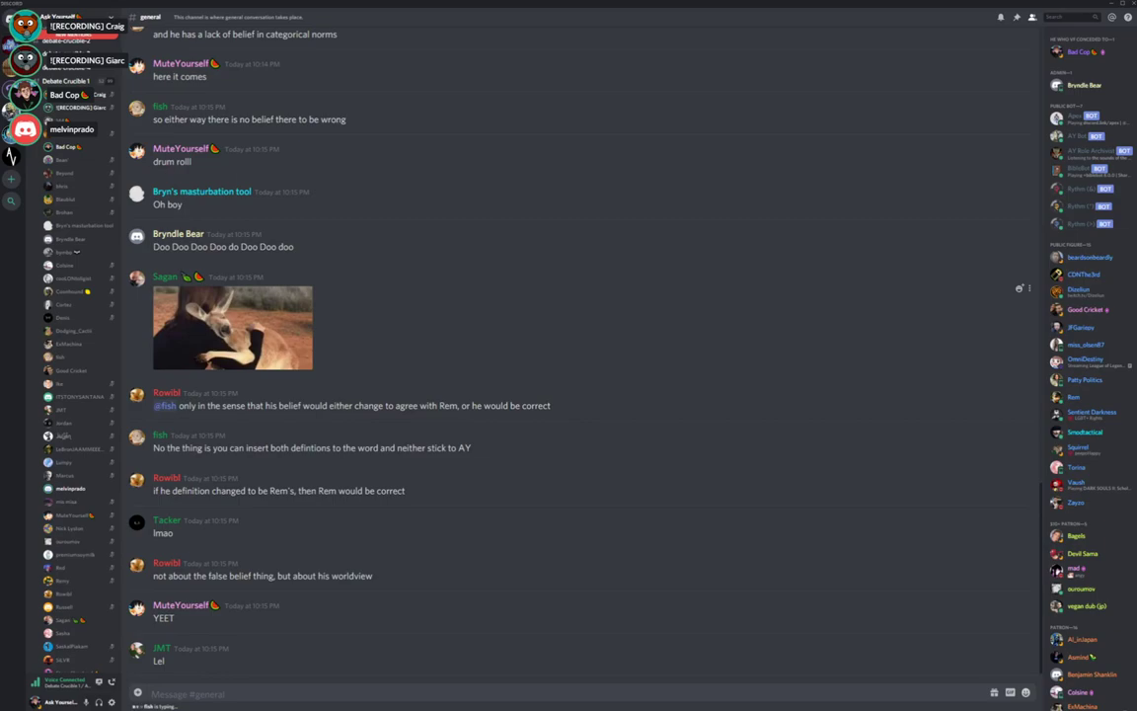
pyautogui.scroll(-3)
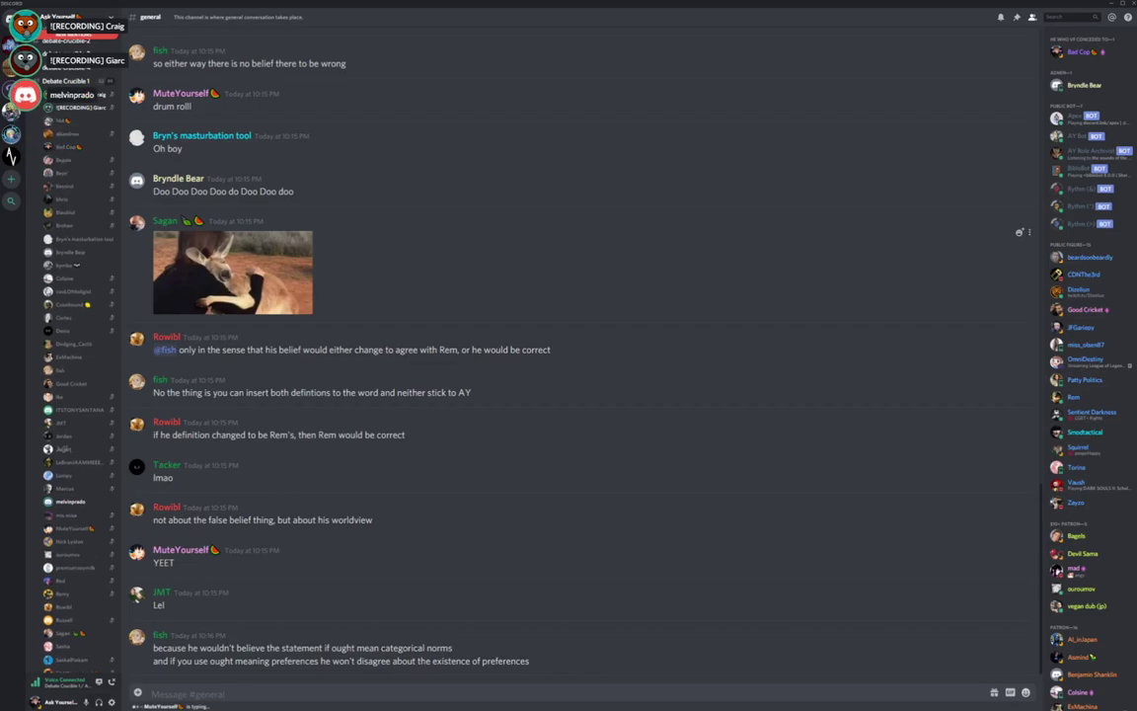
pyautogui.scroll(-3)
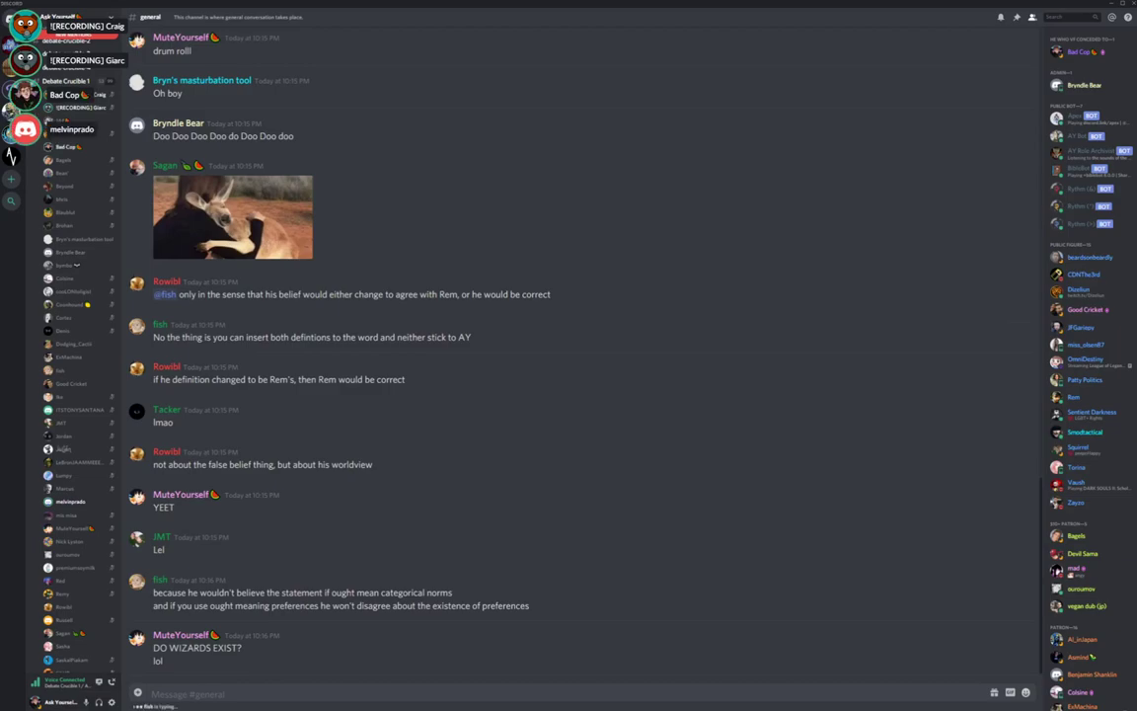
pyautogui.scroll(-3)
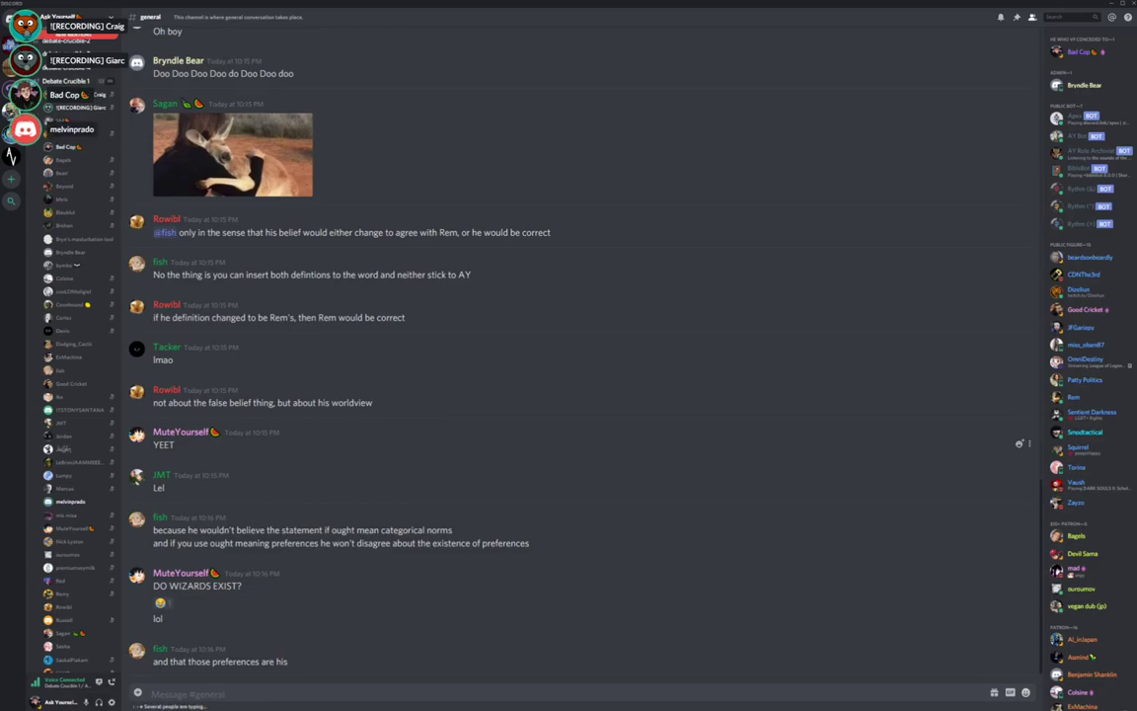
pyautogui.scroll(-3)
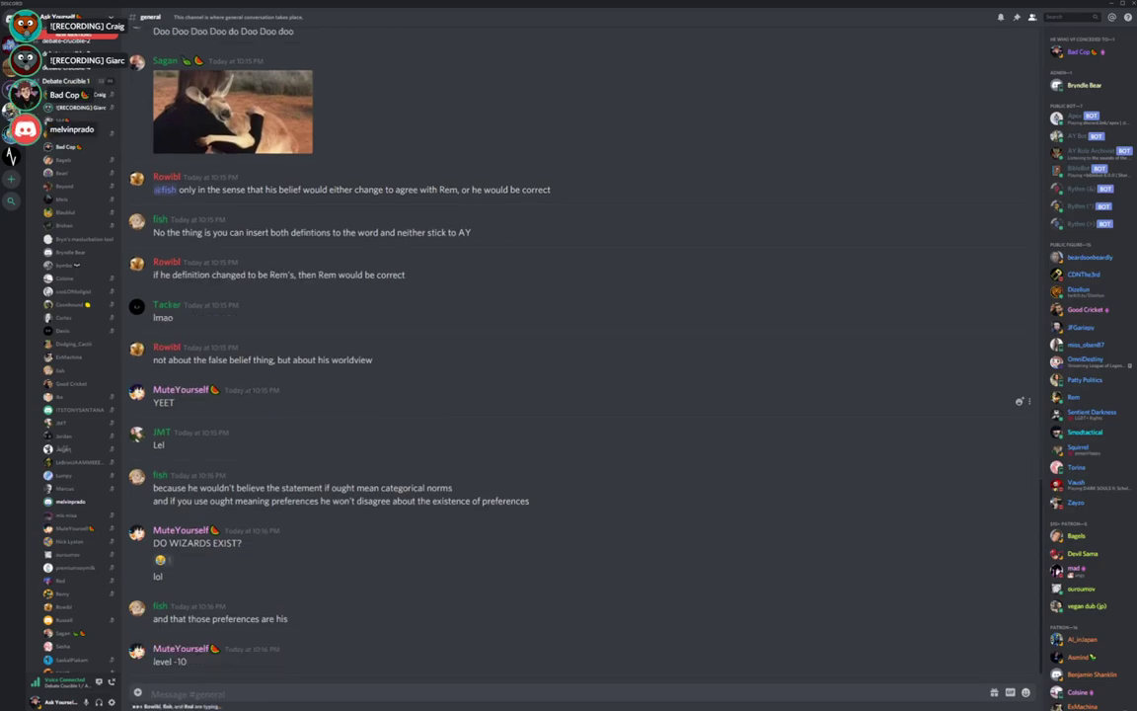
pyautogui.scroll(-3)
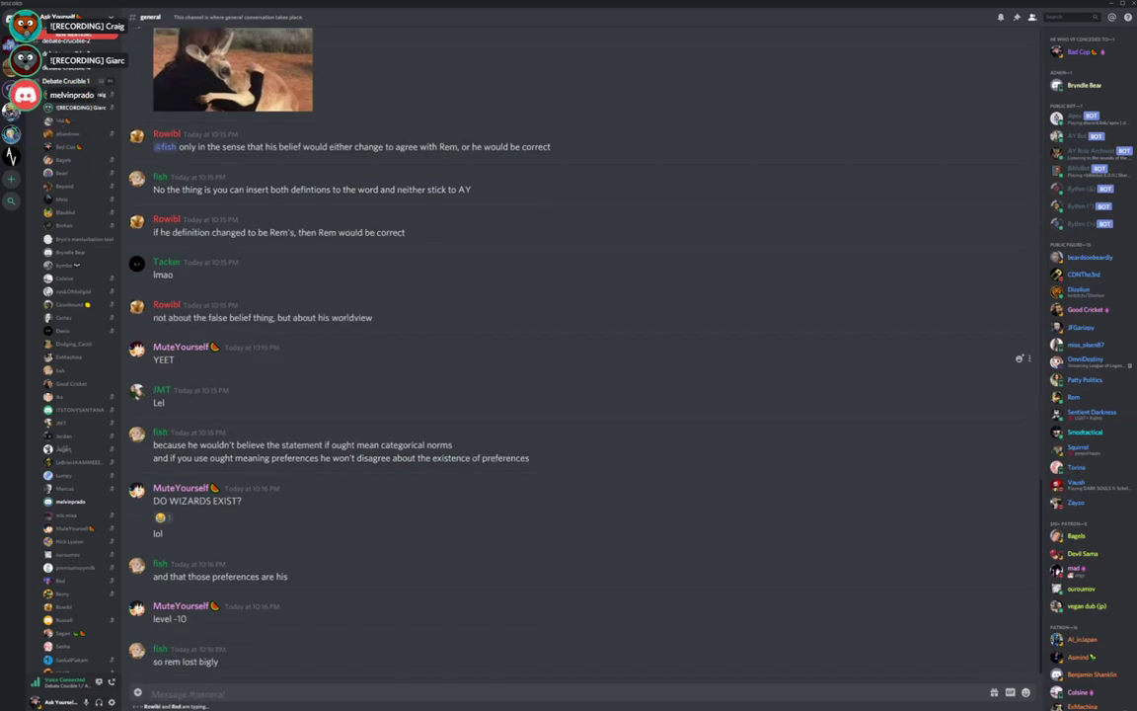
pyautogui.scroll(-3)
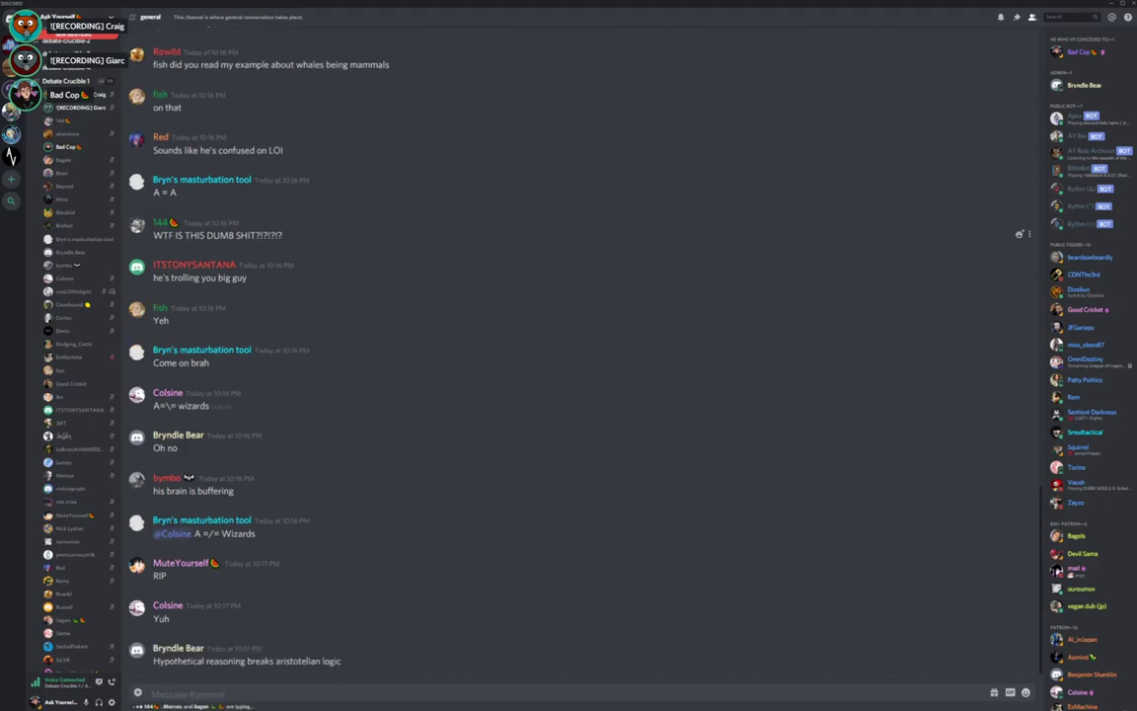
pyautogui.scroll(-3)
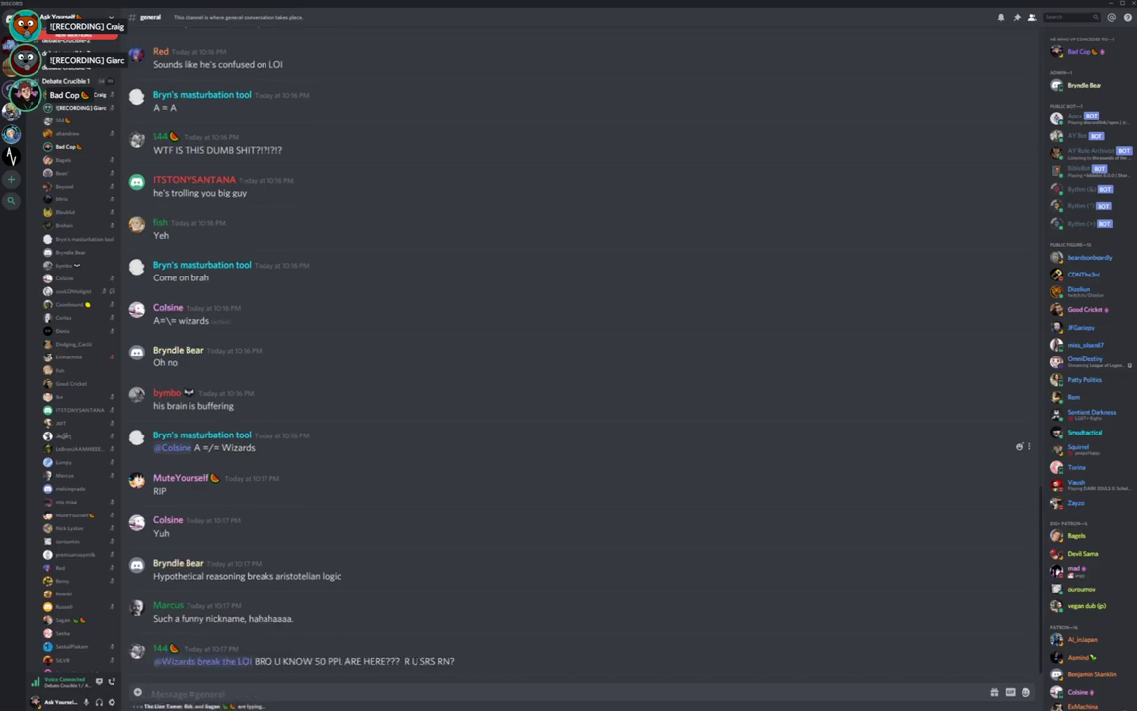
pyautogui.scroll(-3)
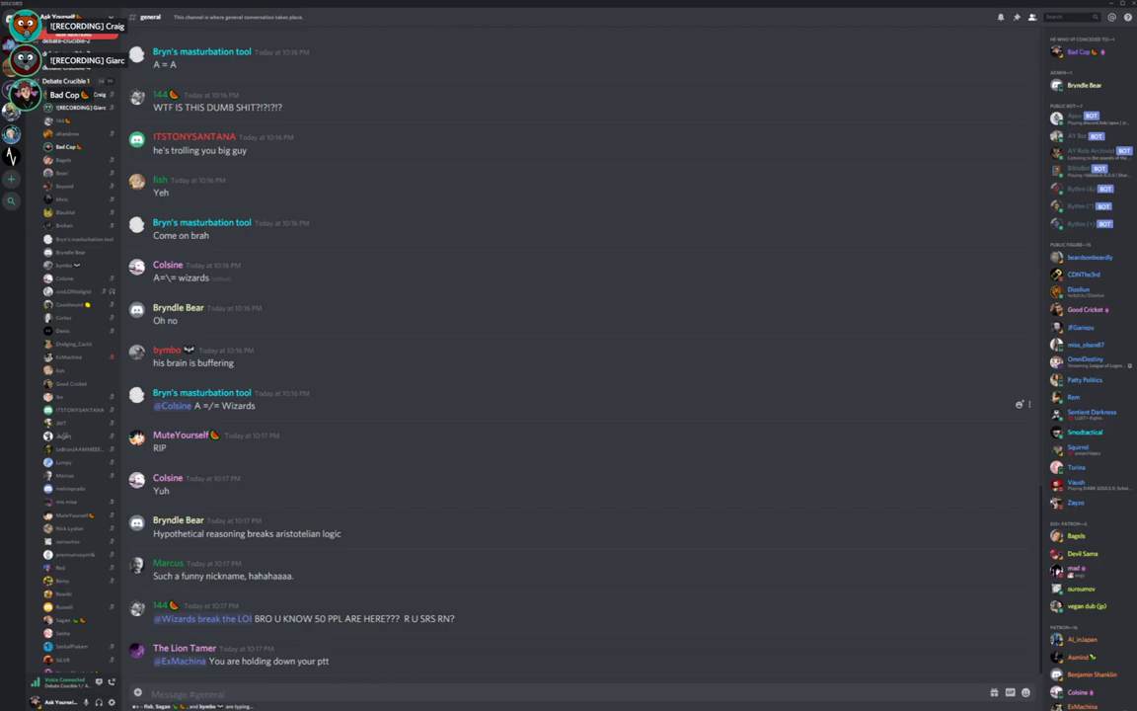
pyautogui.scroll(-3)
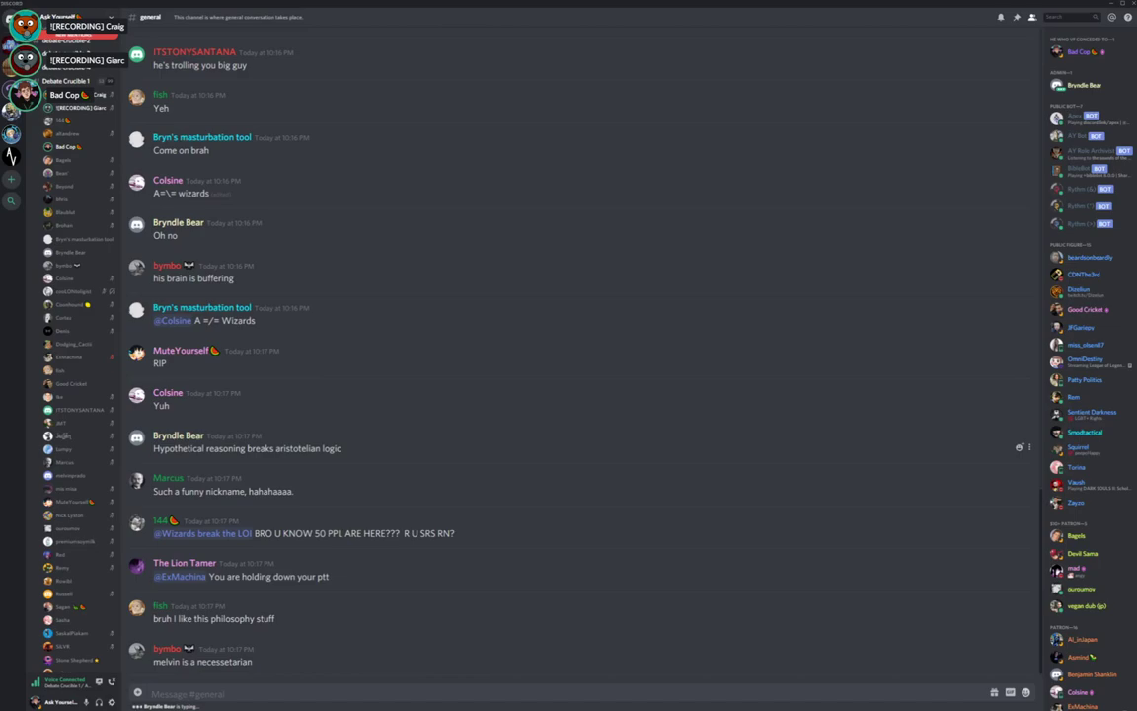
pyautogui.scroll(-3)
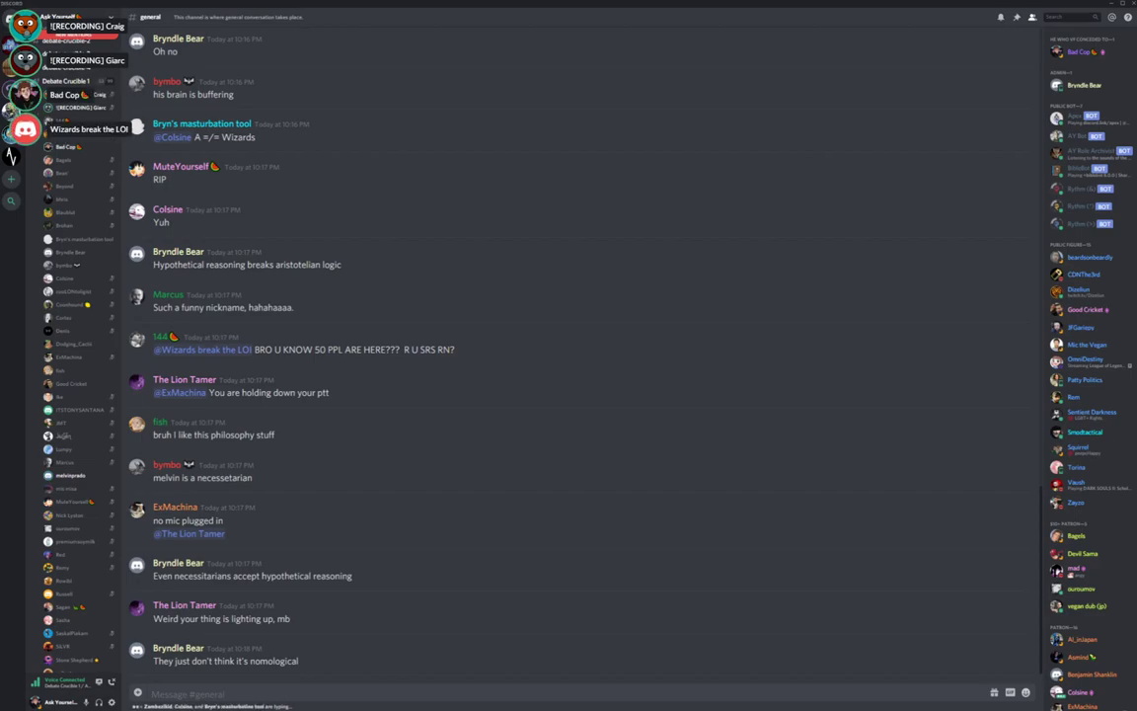
pyautogui.scroll(-3)
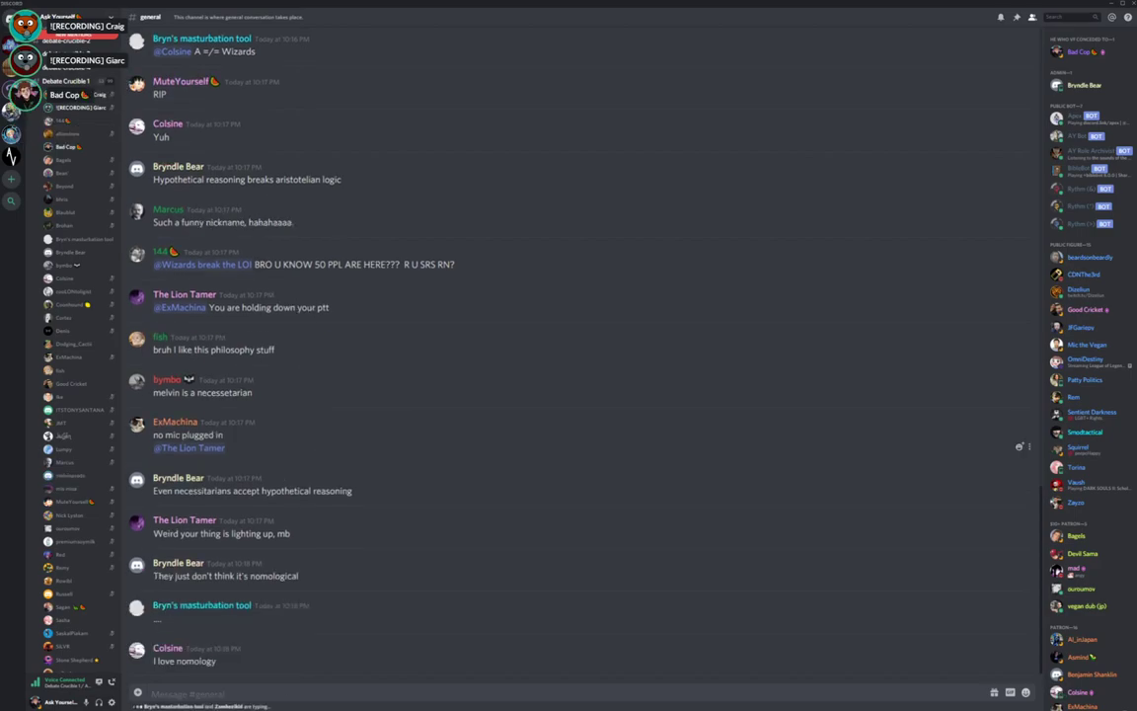
pyautogui.scroll(-3)
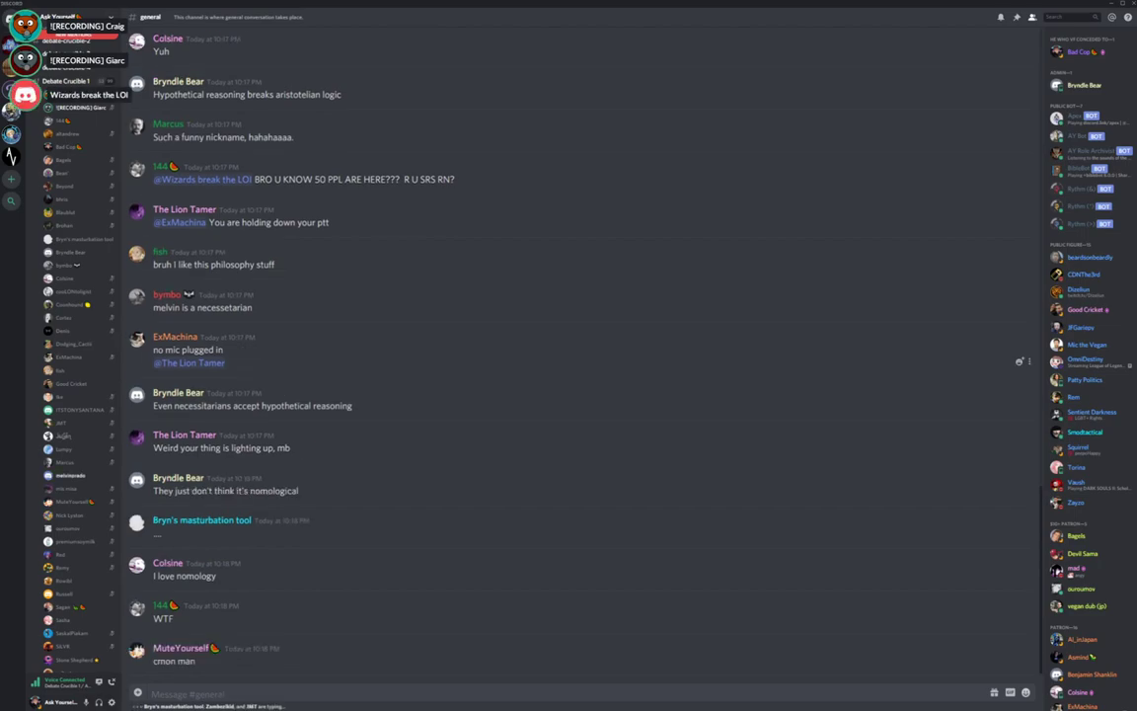
pyautogui.scroll(-3)
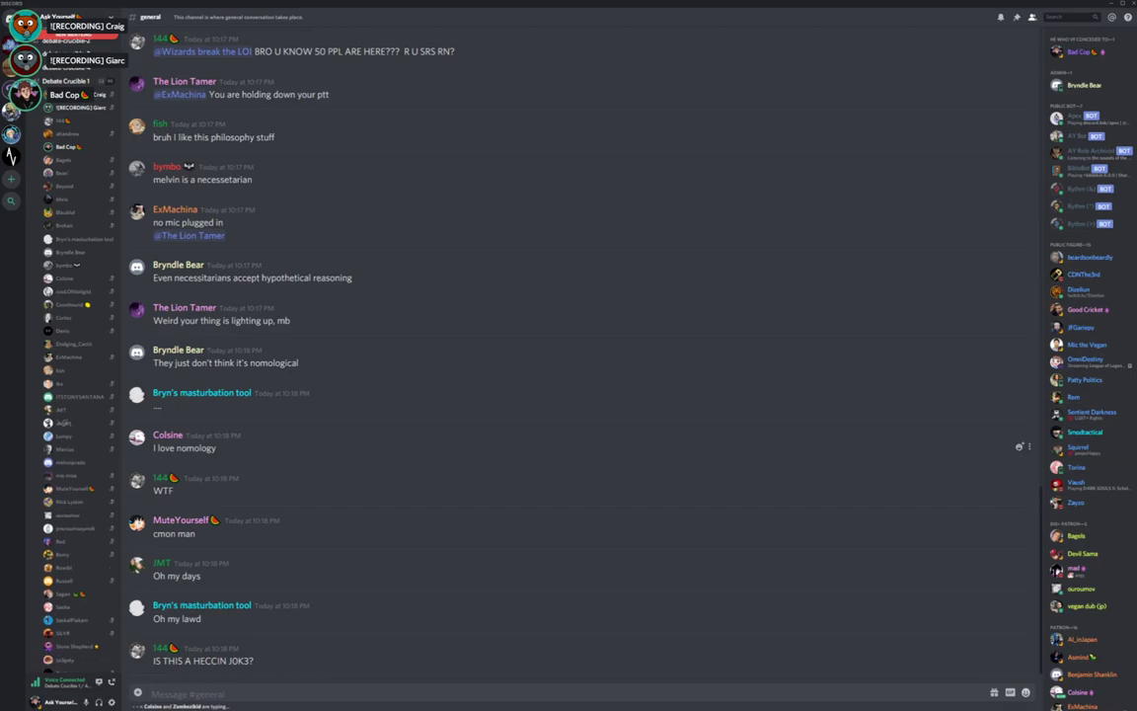
pyautogui.scroll(-3)
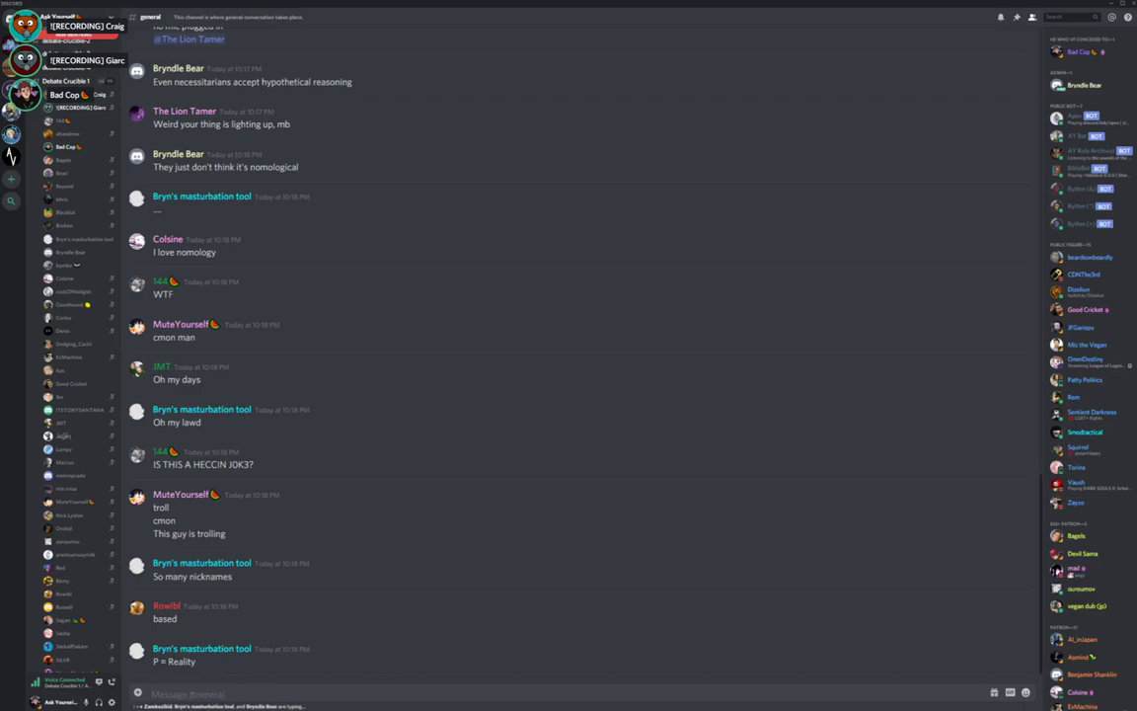
pyautogui.scroll(-3)
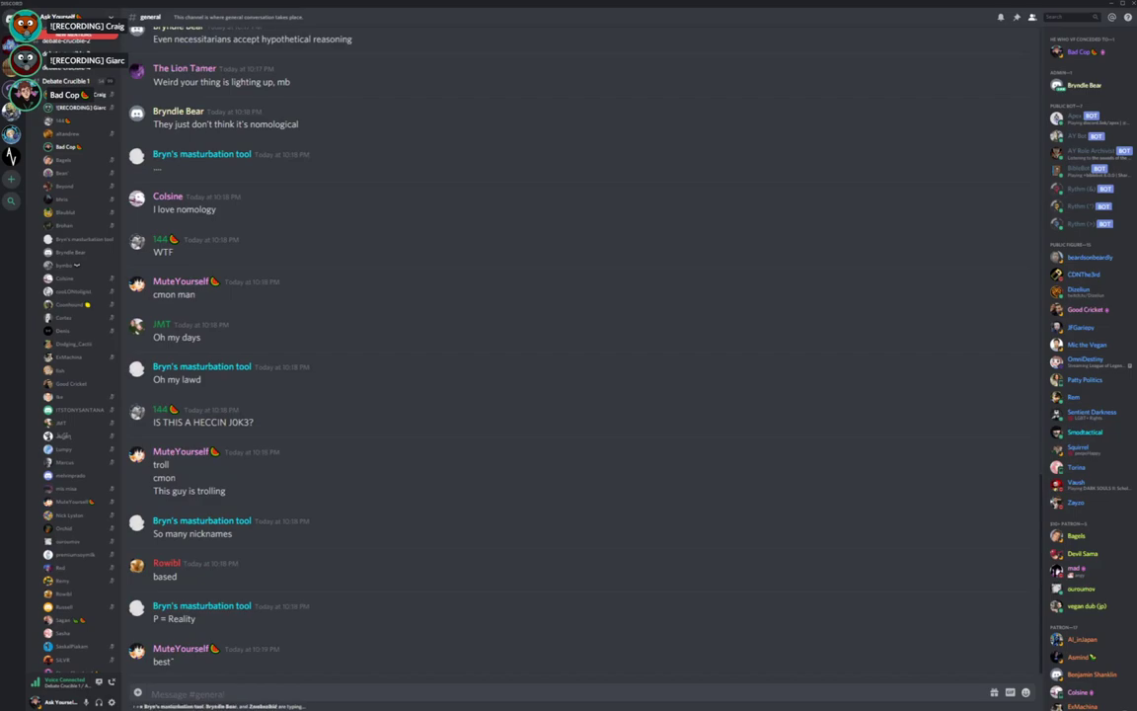
pyautogui.scroll(-3)
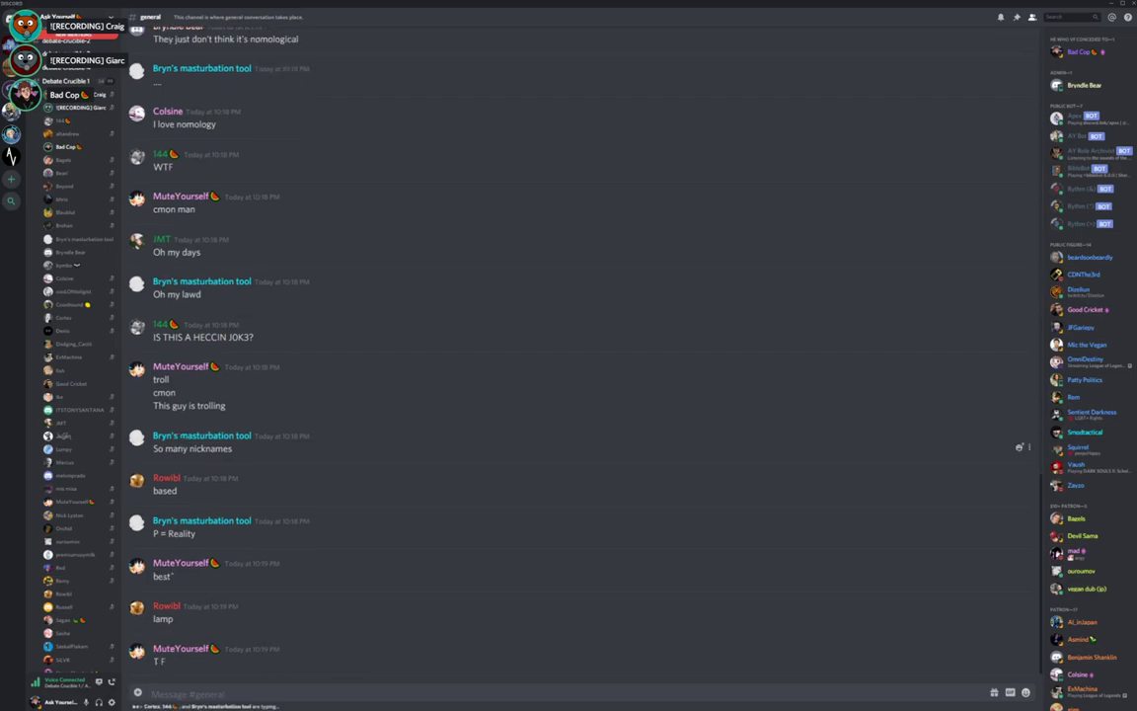
pyautogui.scroll(-3)
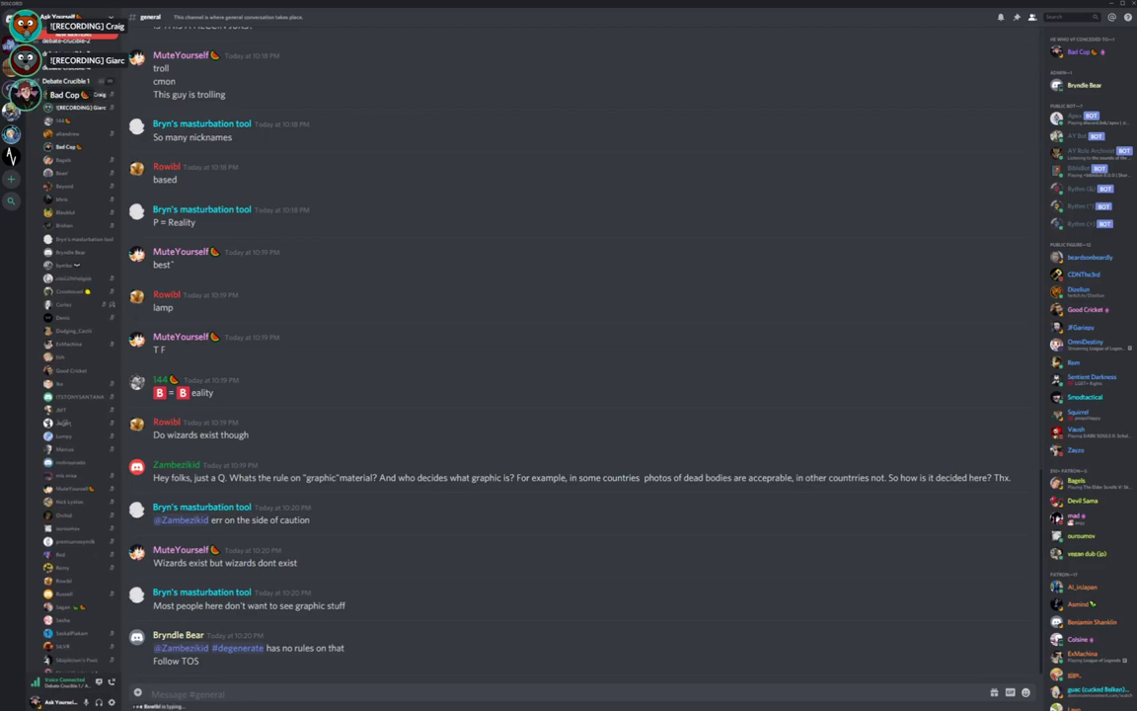
pyautogui.scroll(-3)
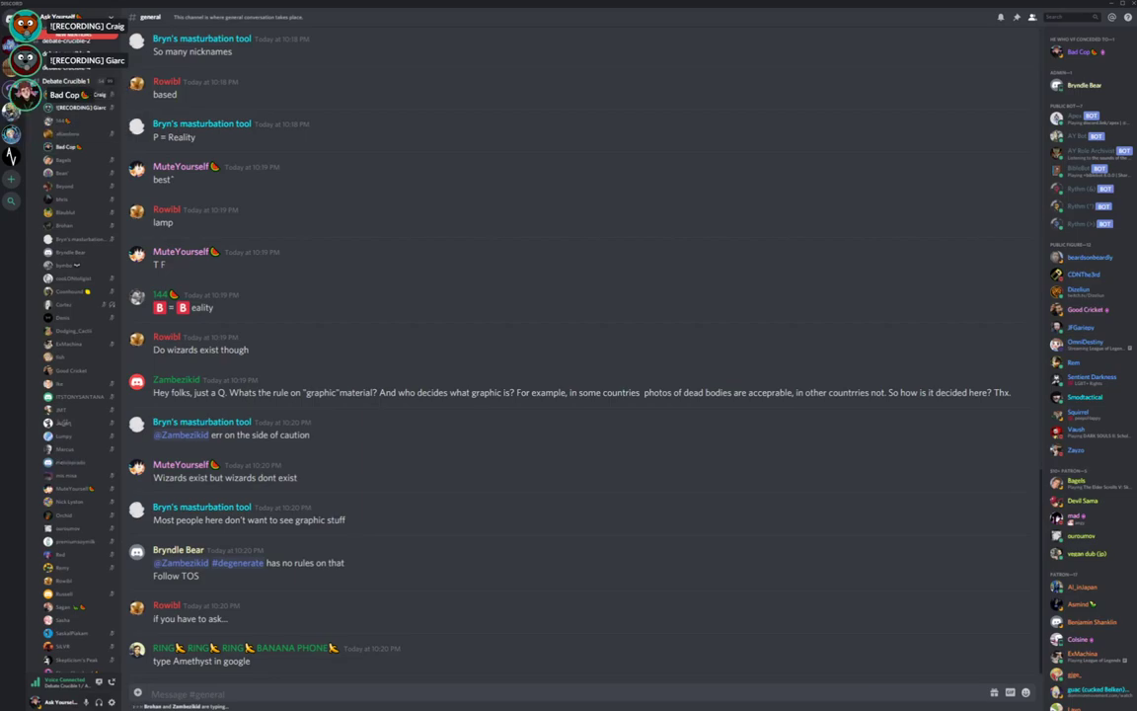
pyautogui.scroll(-3)
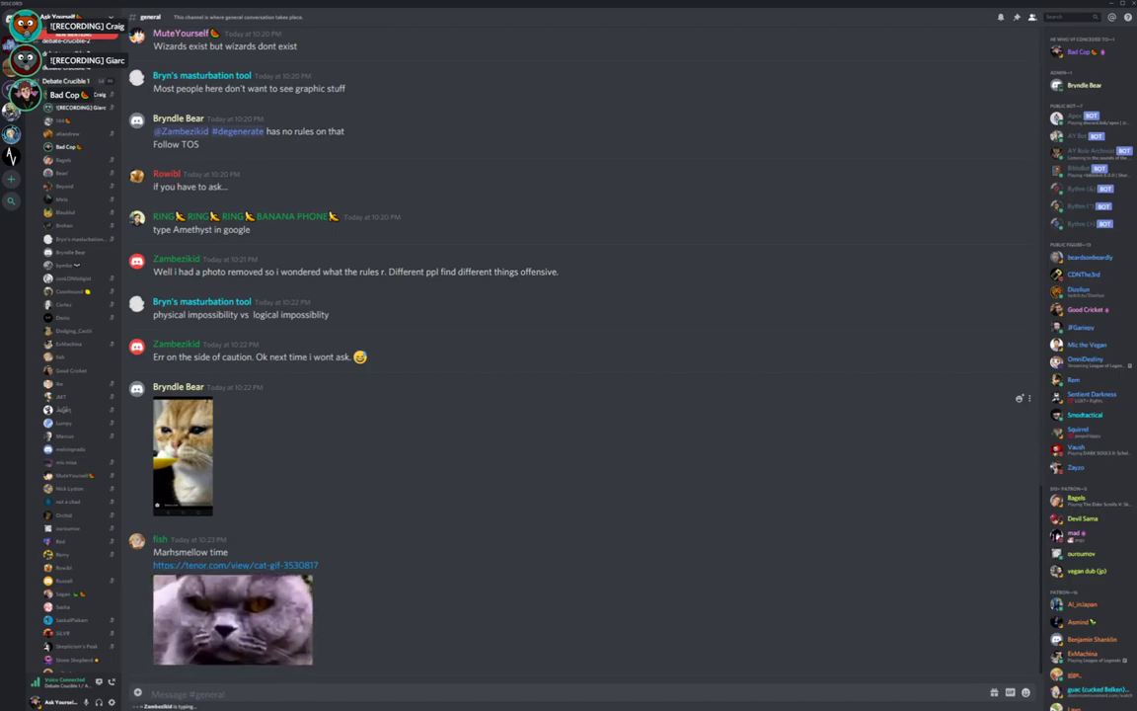
pyautogui.scroll(-3)
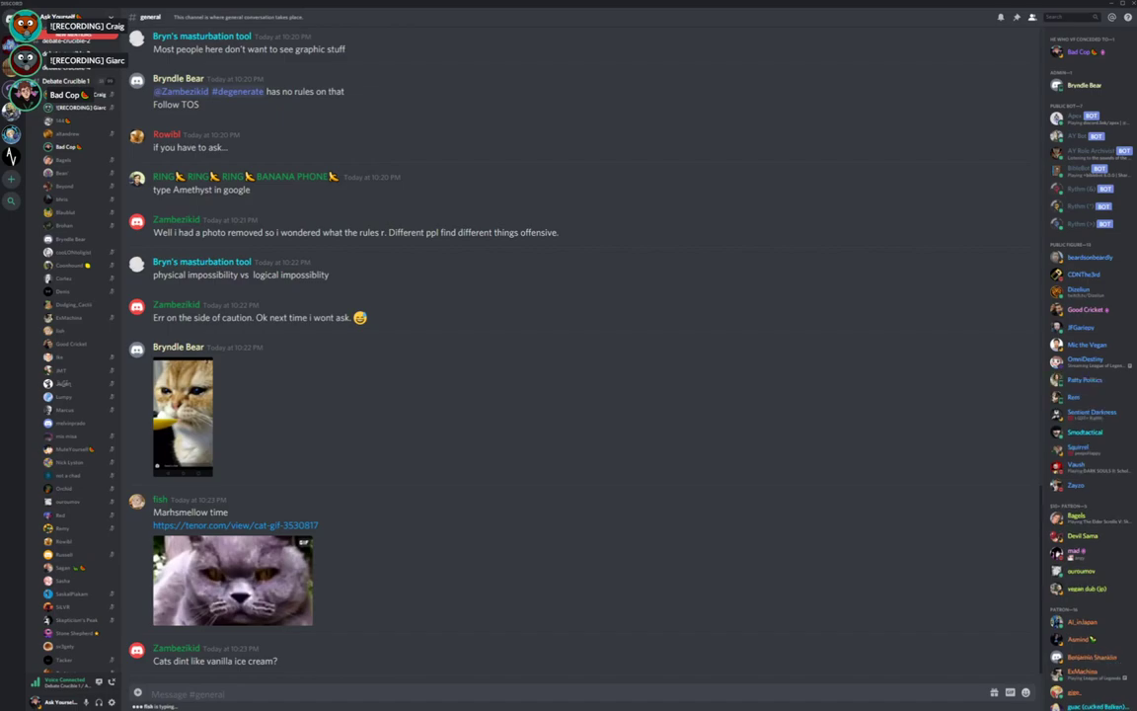
pyautogui.scroll(-3)
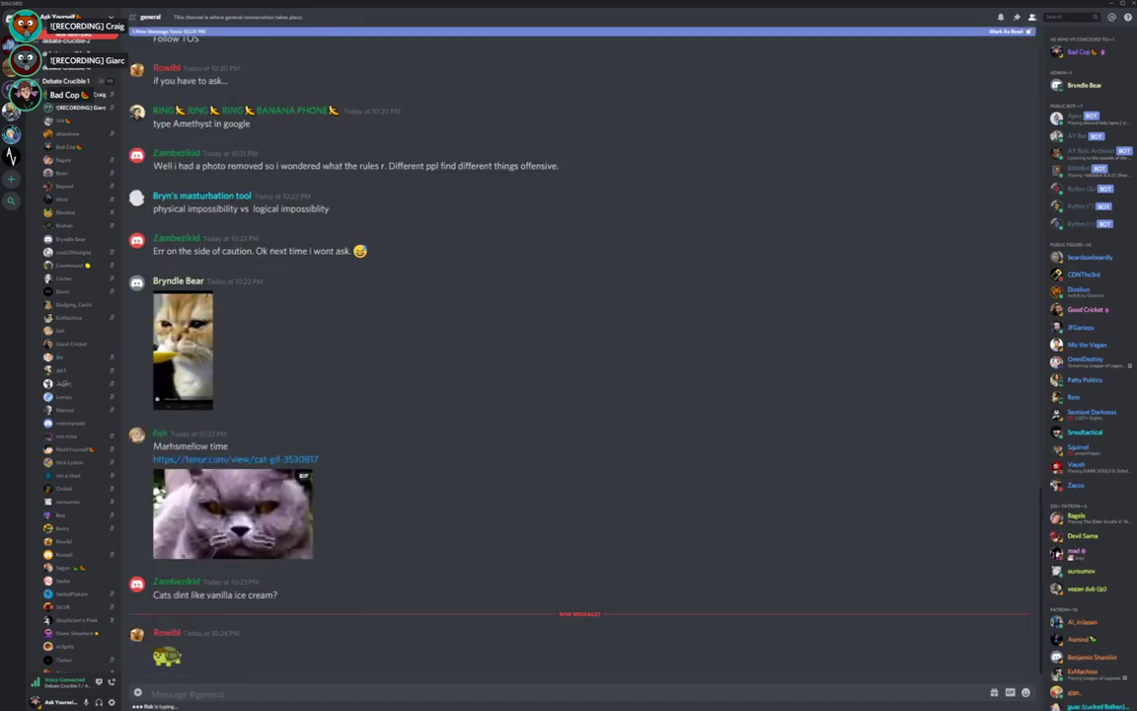